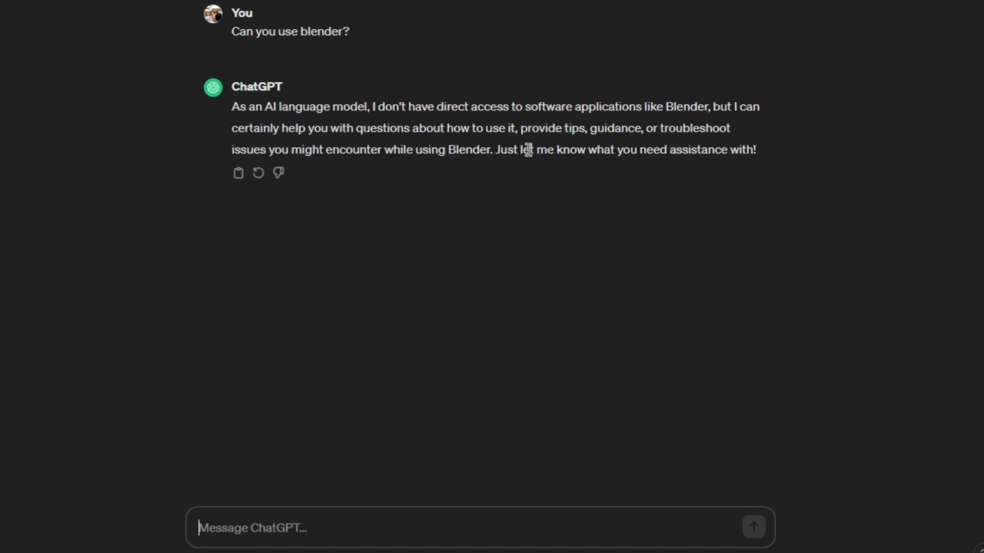
pyautogui.moveTo(359, 150)
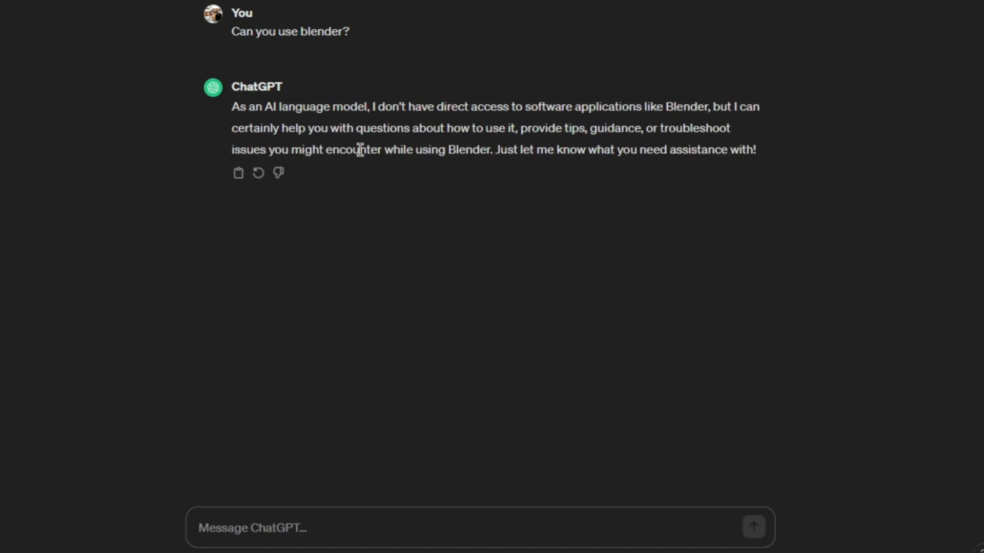
# Ask ChatGPT how to make a model in Blender and read through the cube walkthrough
pyautogui.moveTo(232, 105); pyautogui.dragTo(756, 150)
pyautogui.write('Can you show me how t')
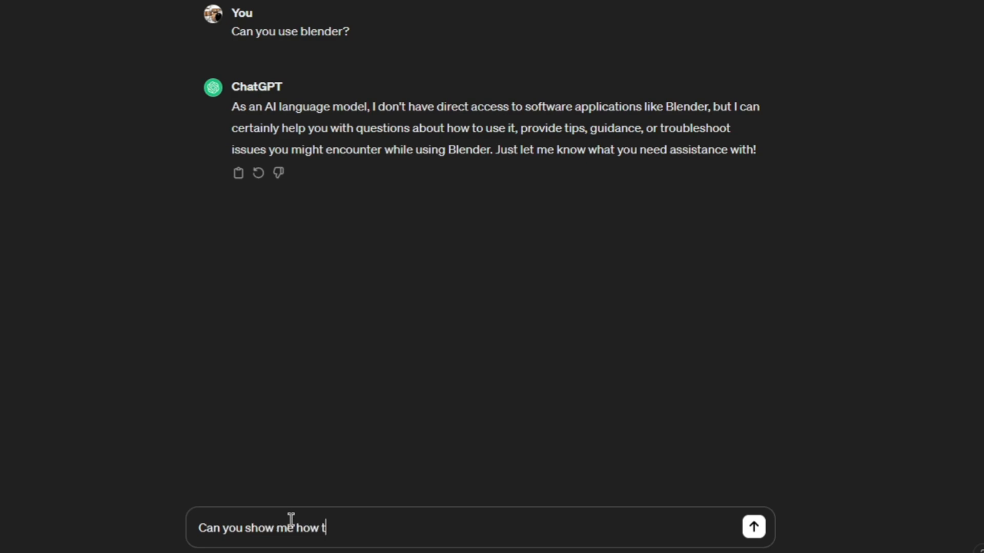
pyautogui.write('o make a model in bl')
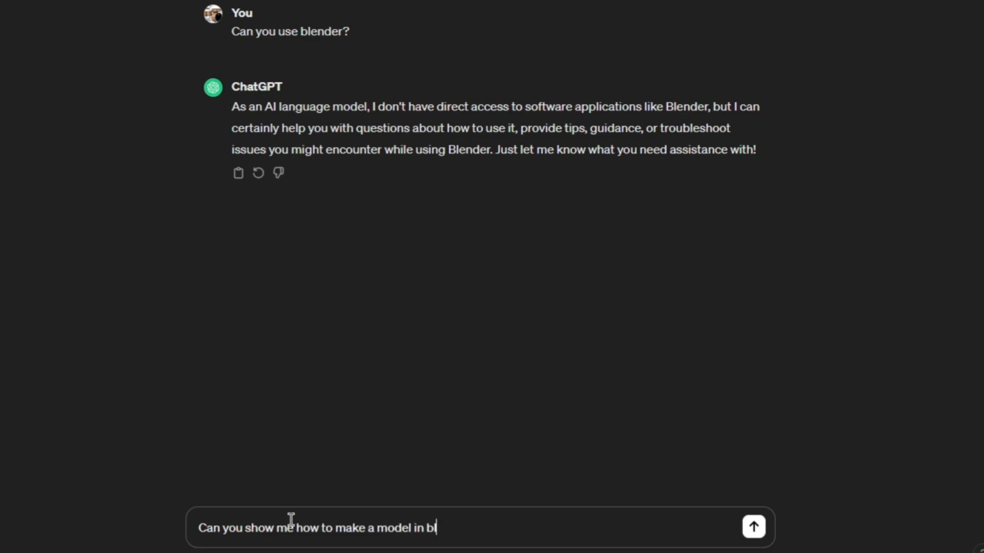
pyautogui.click(752, 527)
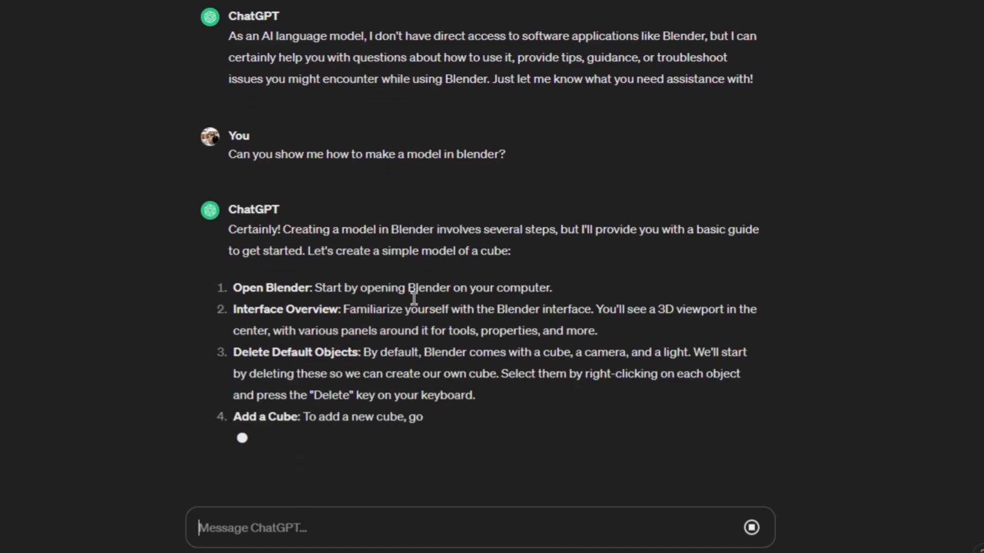
pyautogui.scroll(-3)
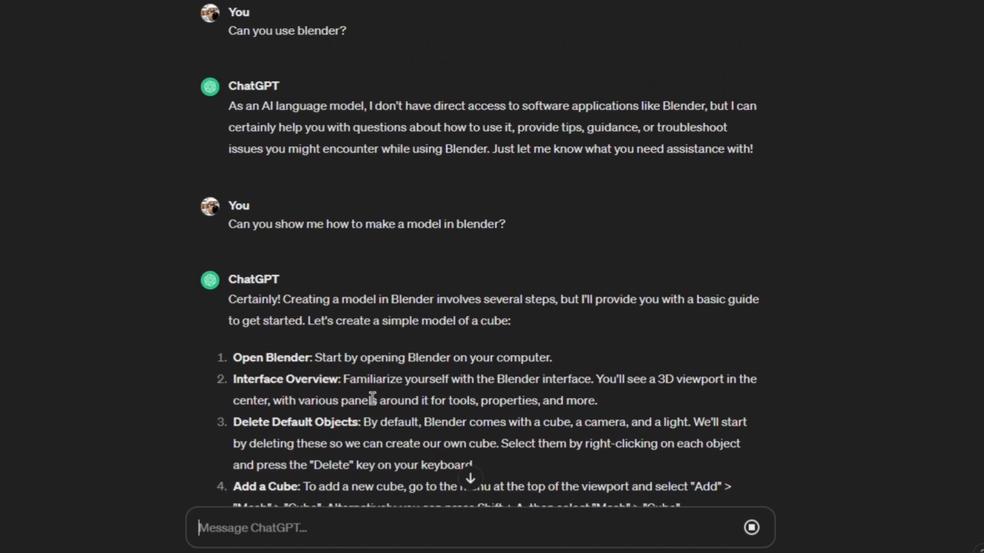
pyautogui.scroll(-3)
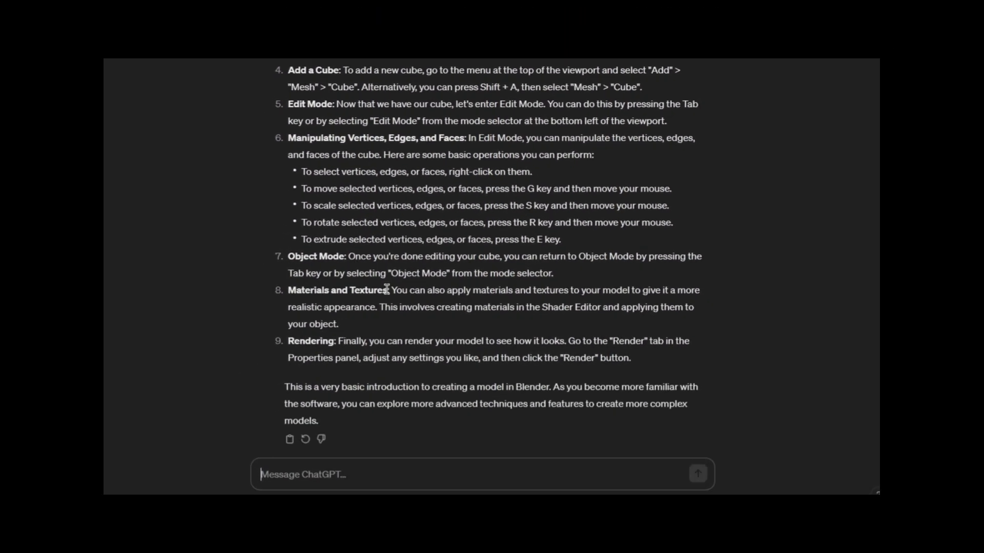
pyautogui.scroll(-3)
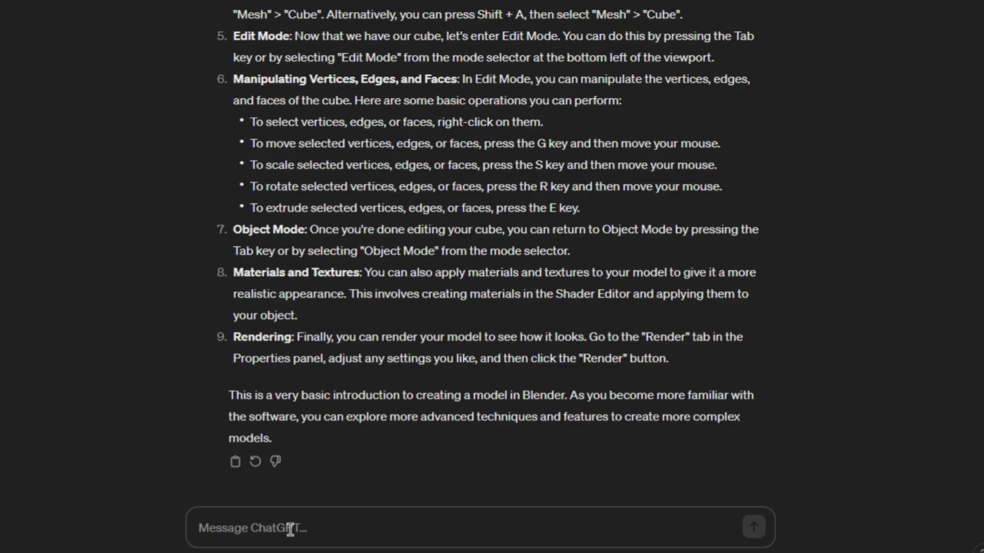
# Send a follow-up asking ChatGPT to show how to model a sword
pyautogui.write('Can you')
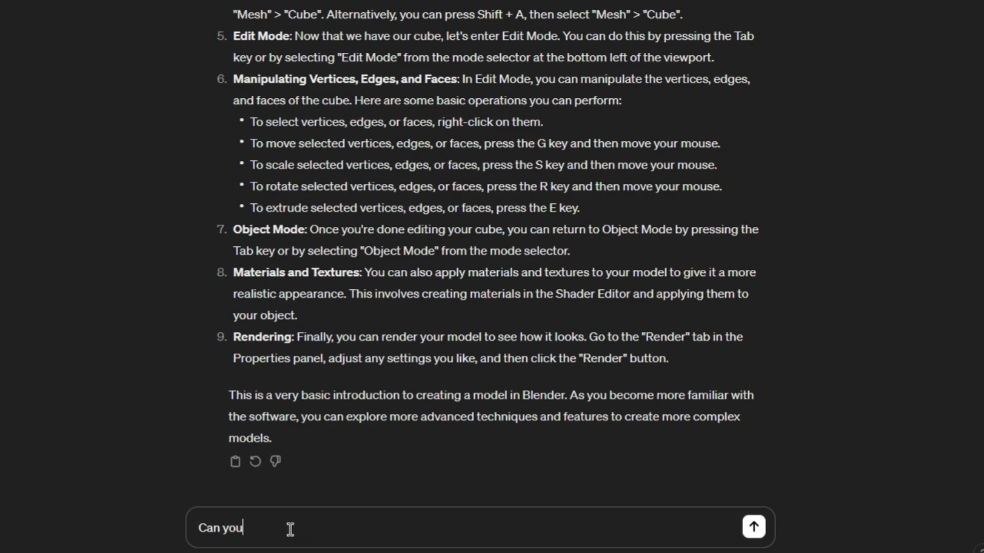
pyautogui.write('show me how to')
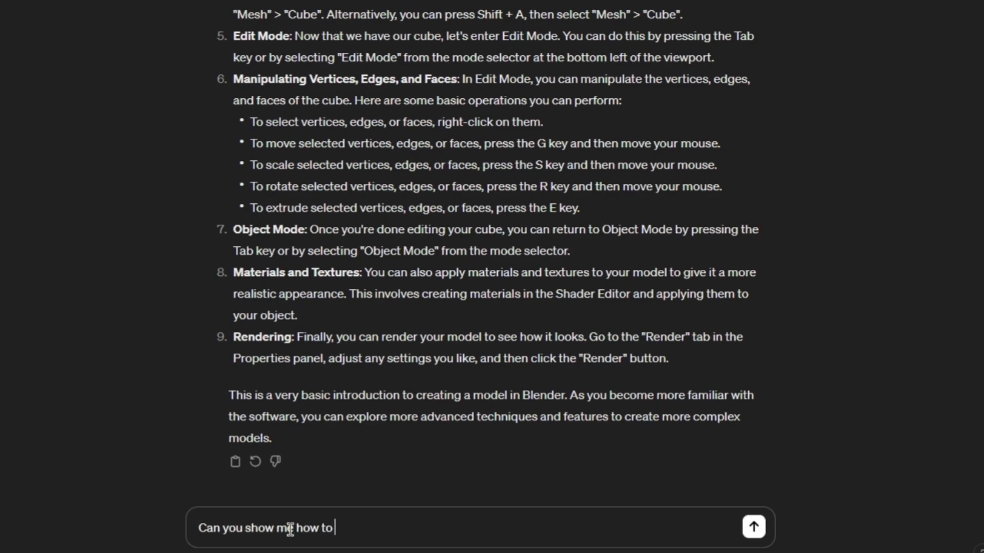
pyautogui.click(752, 526)
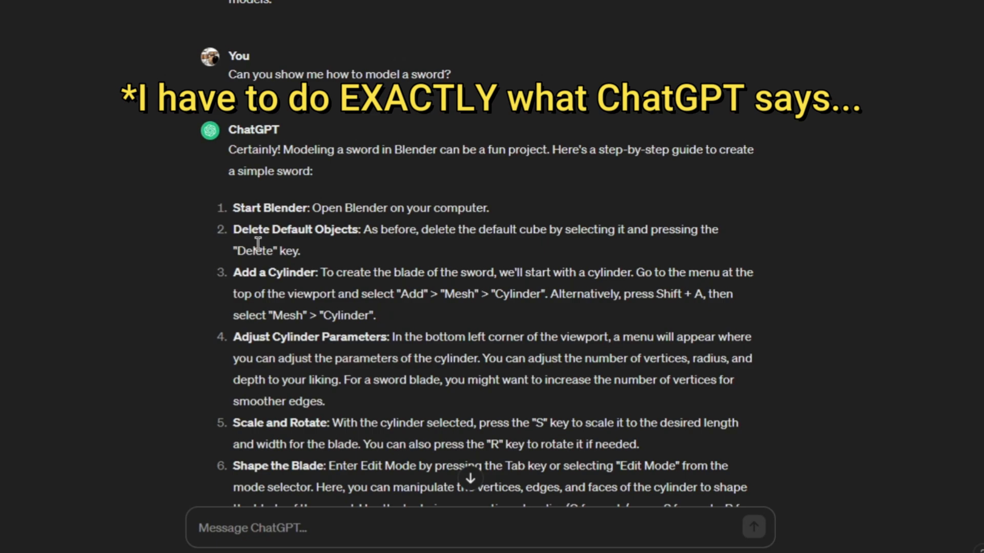
# Read down ChatGPT's numbered sword-modelling steps
pyautogui.scroll(-3)
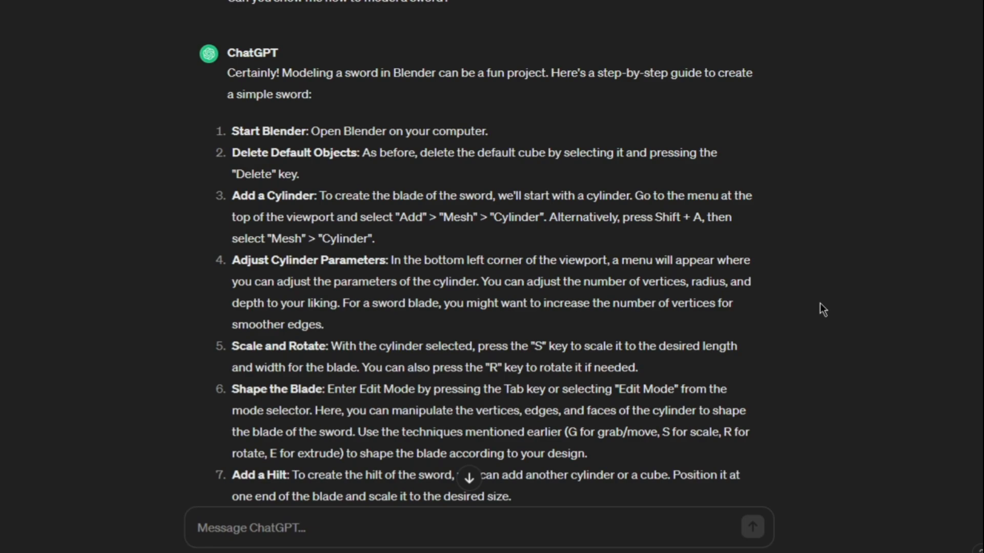
pyautogui.moveTo(373, 295)
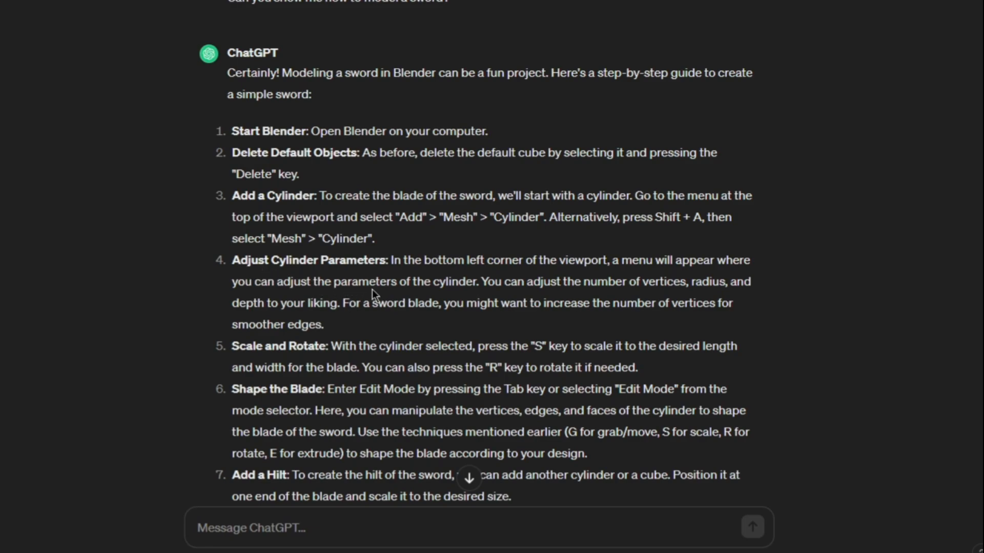
pyautogui.moveTo(654, 307)
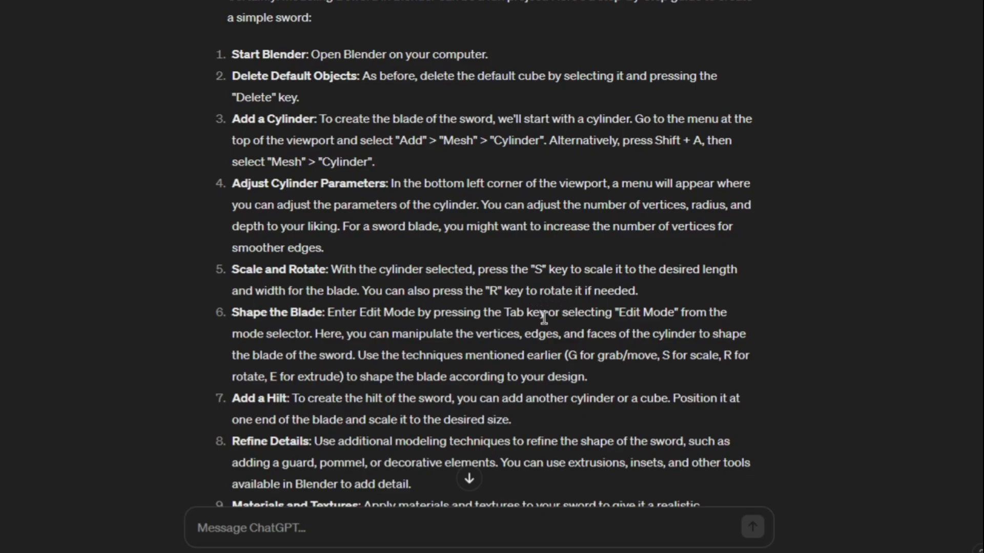
pyautogui.moveTo(358, 308)
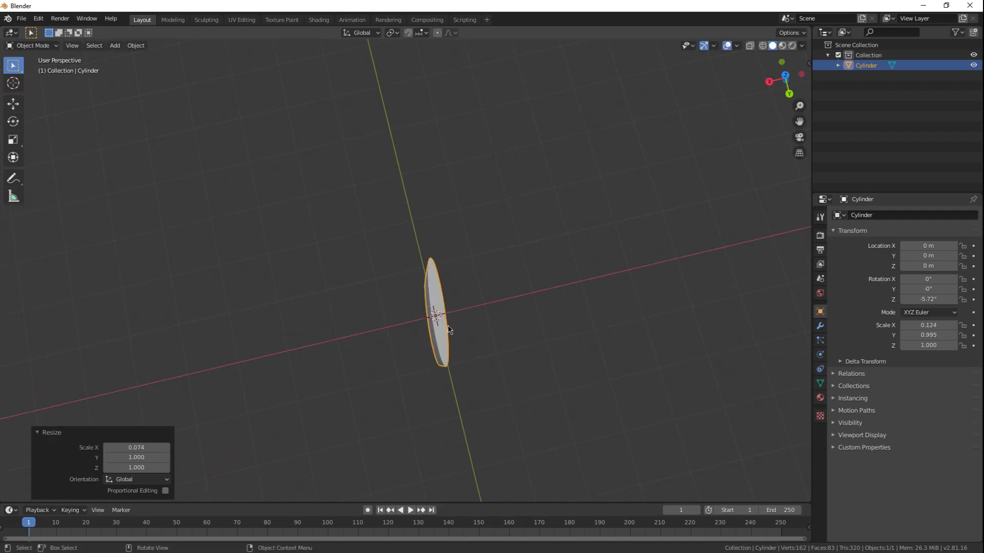
# Scale the new cylinder thin along X to start the blade
pyautogui.press('s')
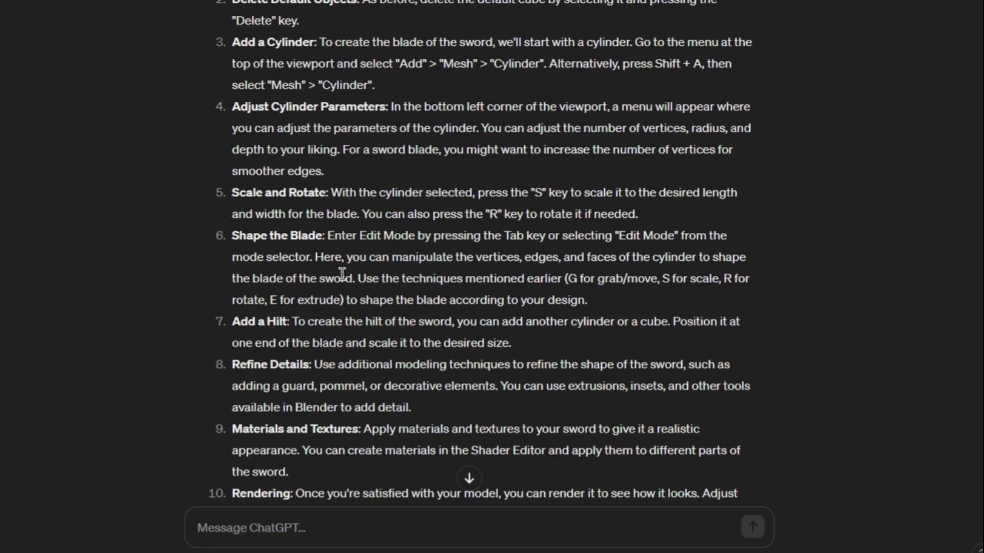
pyautogui.moveTo(529, 292)
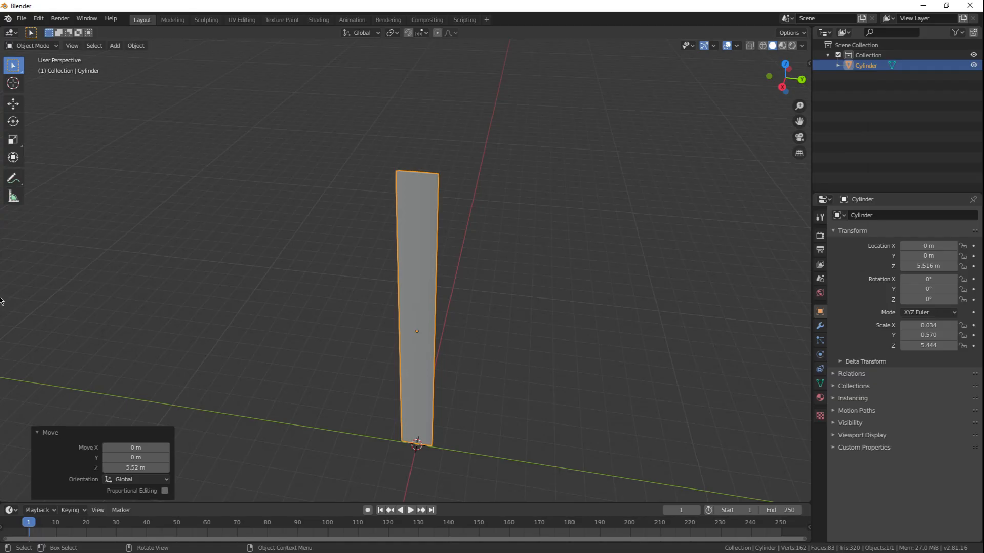
# In Edit Mode pull the blade's top vertices into a pointed tip, then review the whole blade
pyautogui.press('Tab')
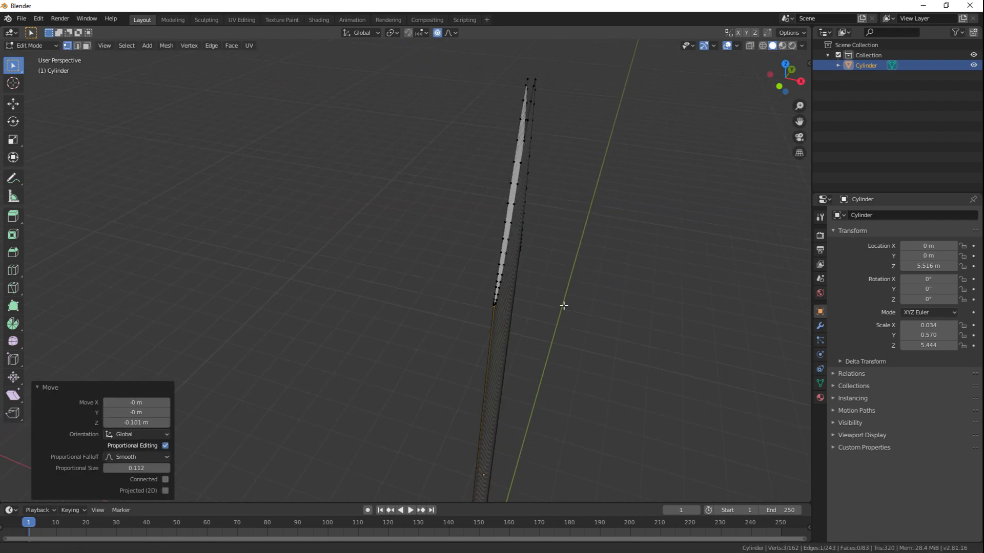
pyautogui.press('Tab')
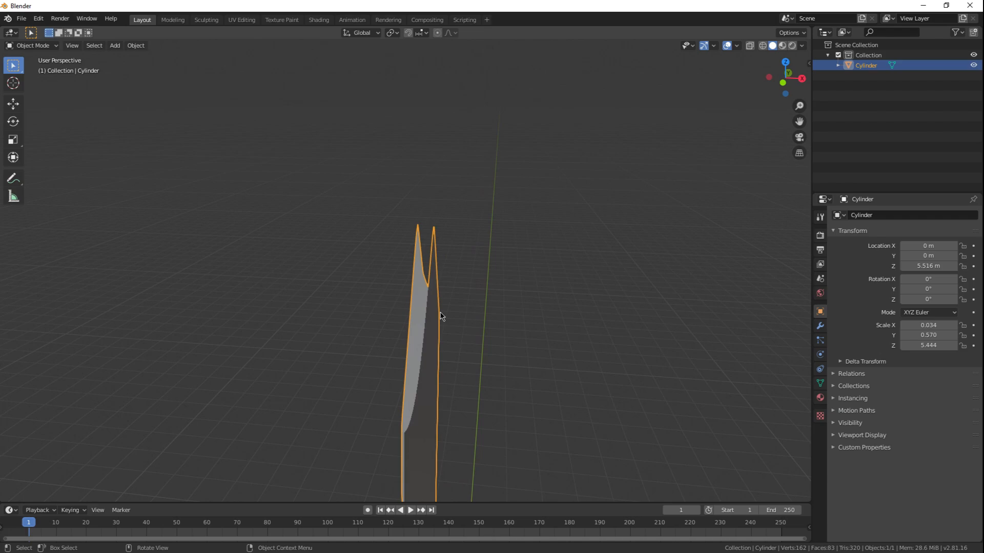
pyautogui.press('Tab')
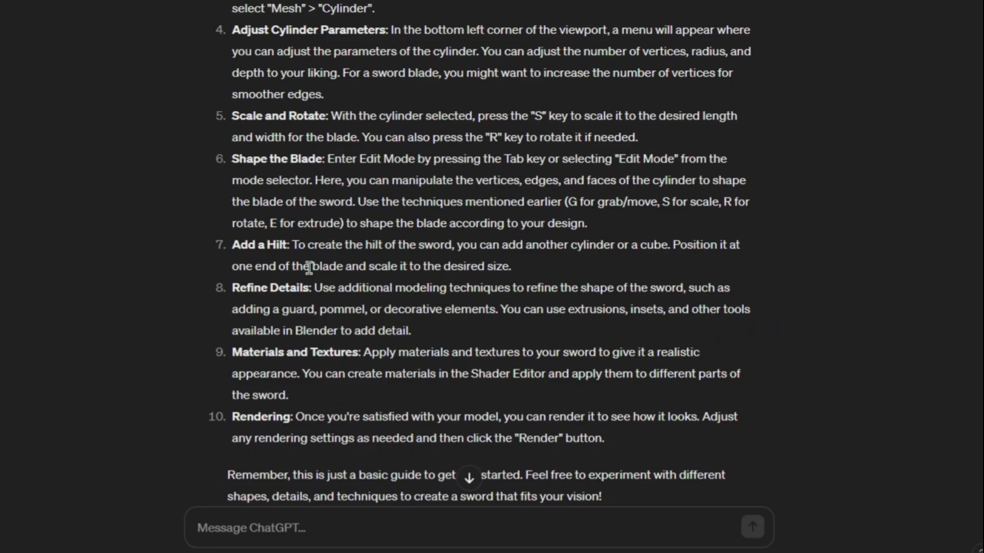
pyautogui.moveTo(633, 273)
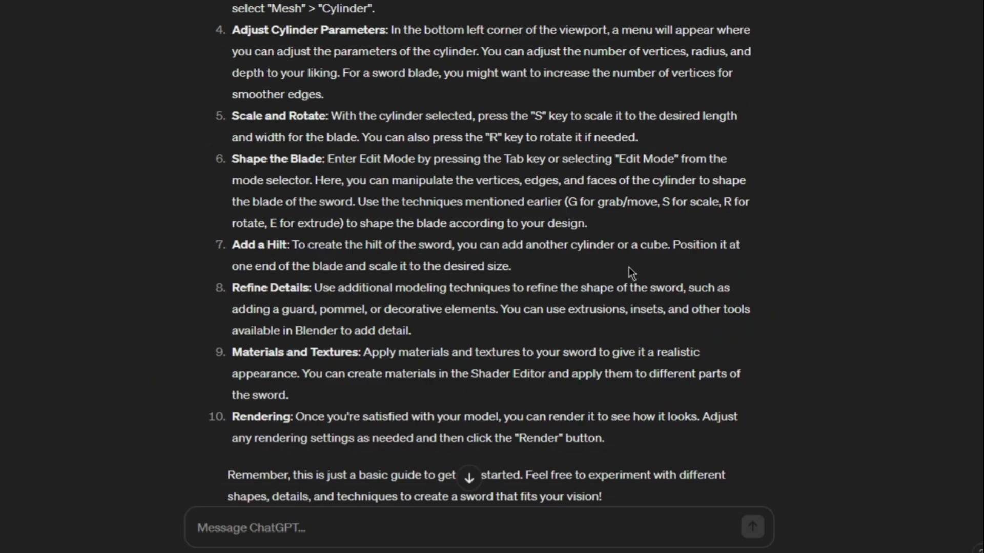
pyautogui.moveTo(417, 293)
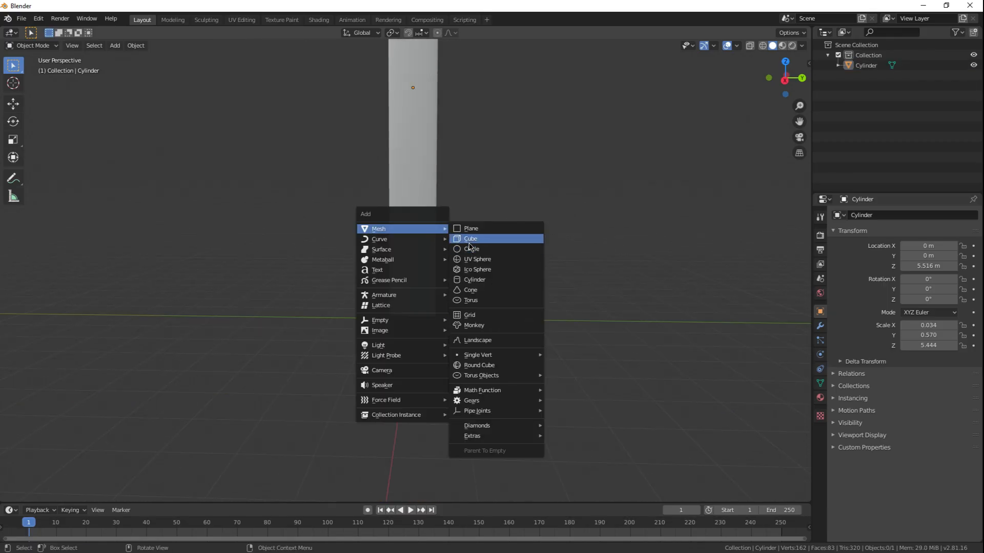
pyautogui.click(470, 239)
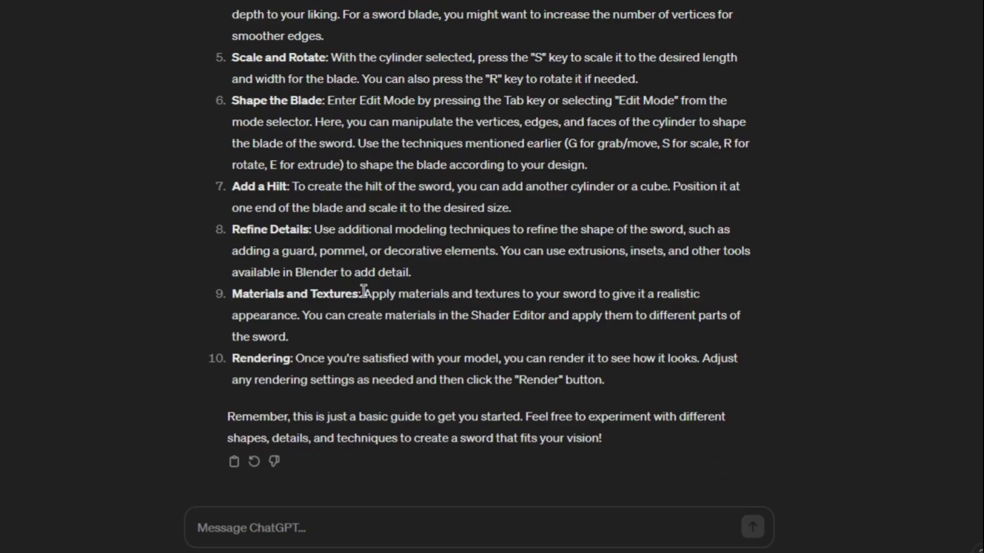
pyautogui.moveTo(533, 287)
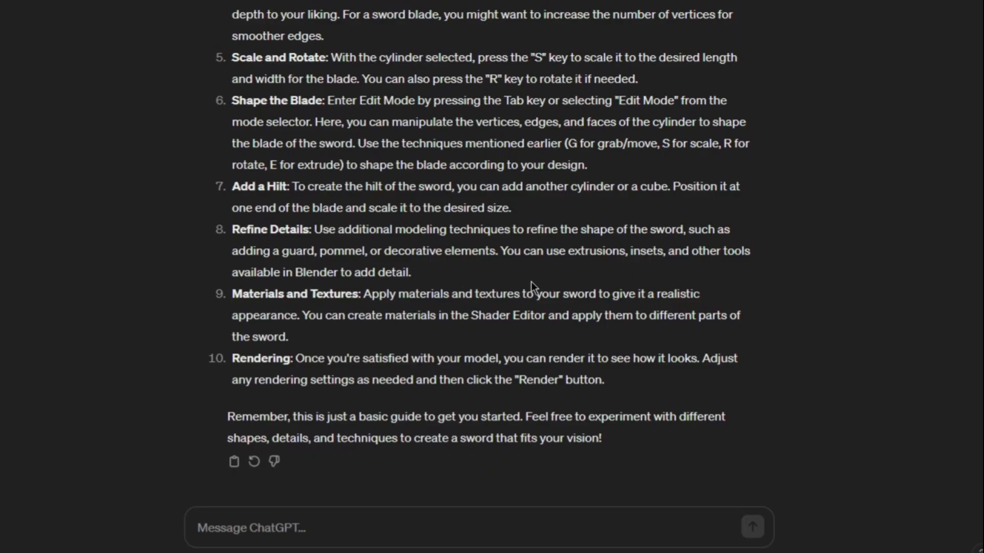
pyautogui.moveTo(541, 286)
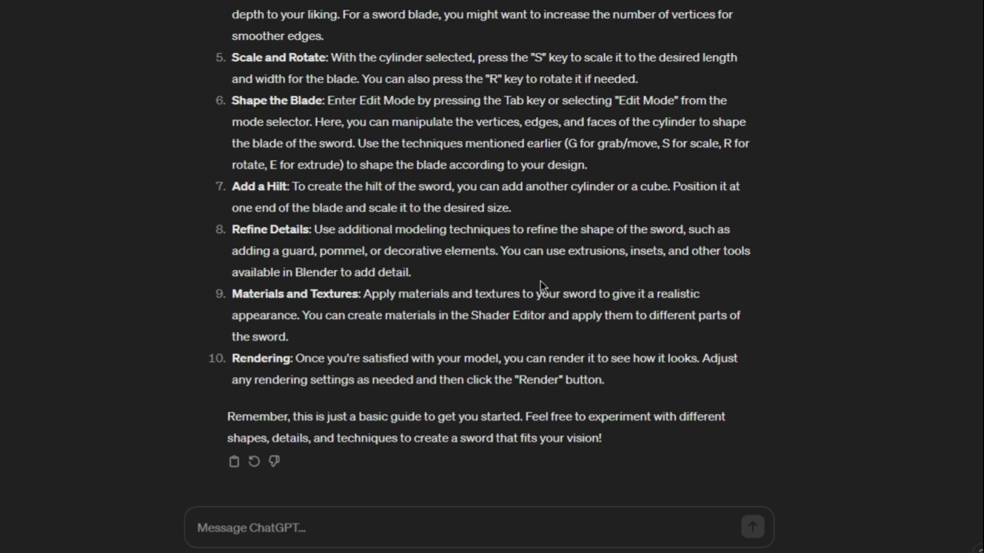
pyautogui.moveTo(459, 295)
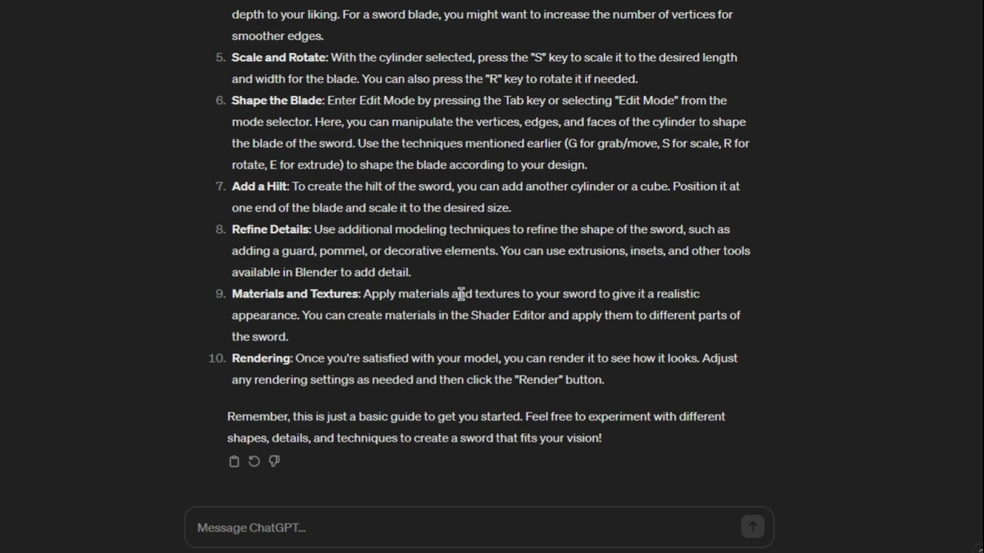
pyautogui.moveTo(615, 250)
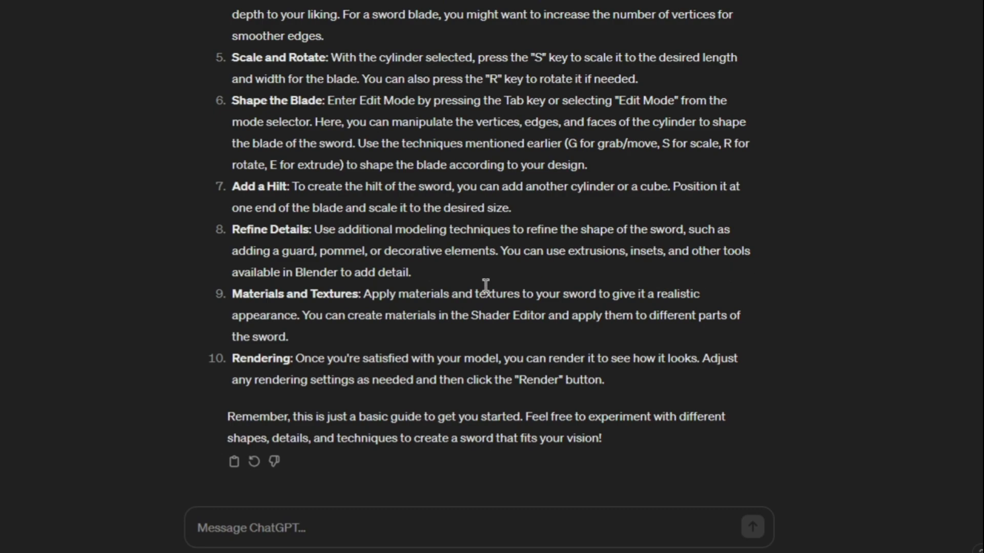
pyautogui.moveTo(295, 255)
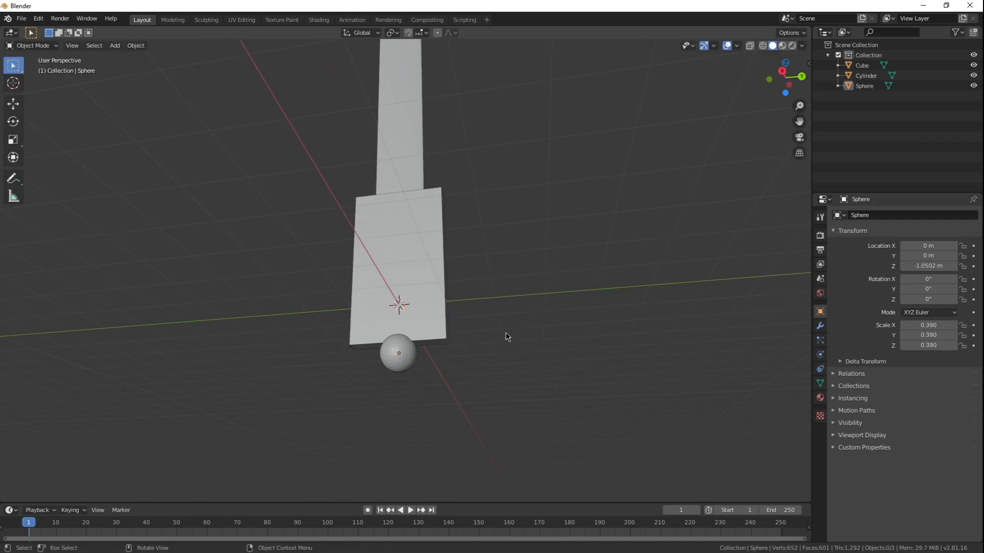
# Extrude the hilt cube's top face along its normals to form a slanted crossguard
pyautogui.press('Tab')
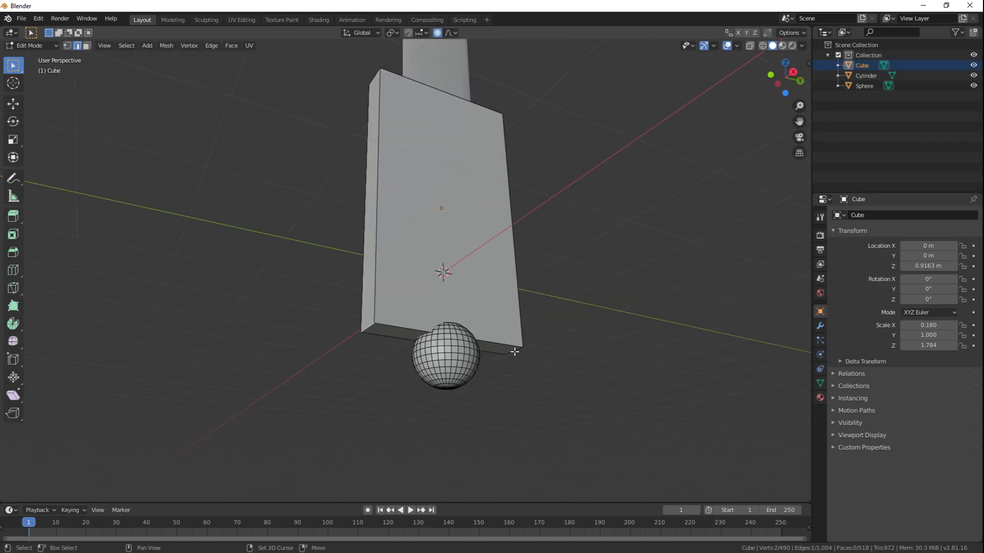
pyautogui.moveTo(514, 352); pyautogui.dragTo(373, 224)
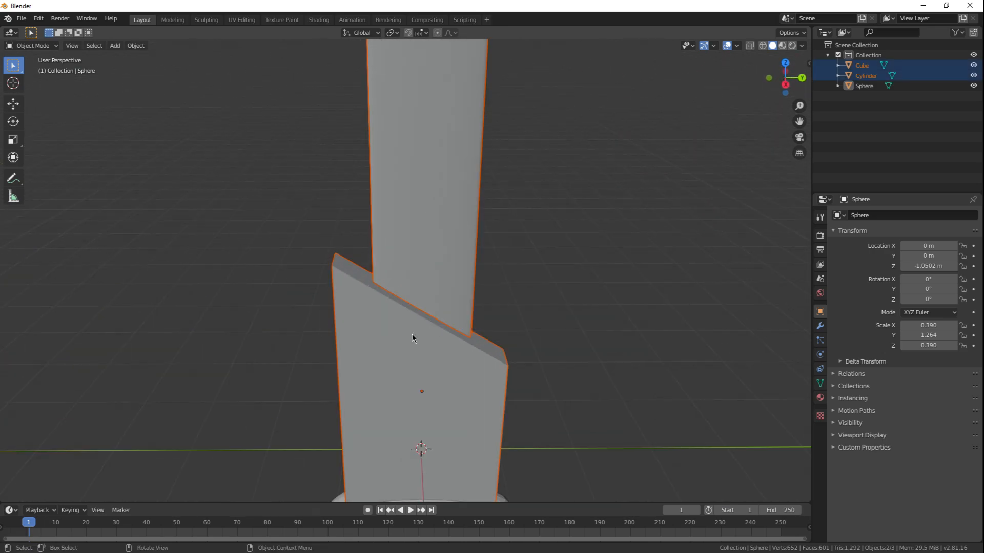
pyautogui.press('Tab')
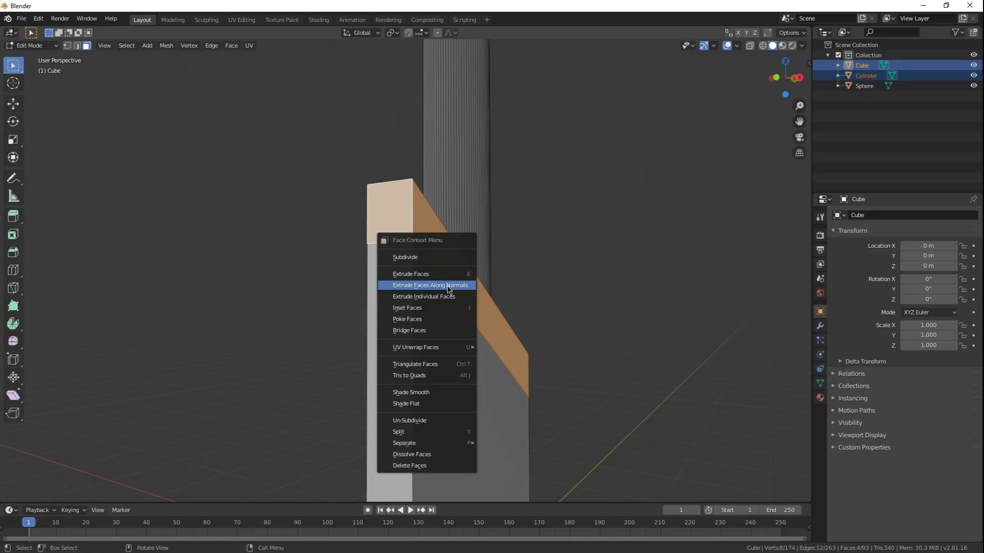
pyautogui.click(428, 285)
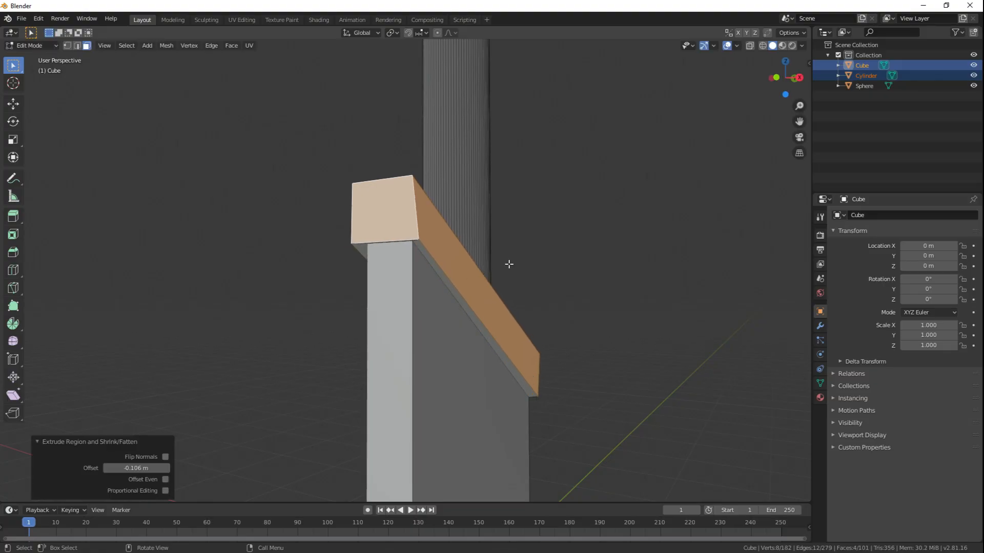
# Widen the crossguard sideways along X and look over the sword
pyautogui.press('Tab')
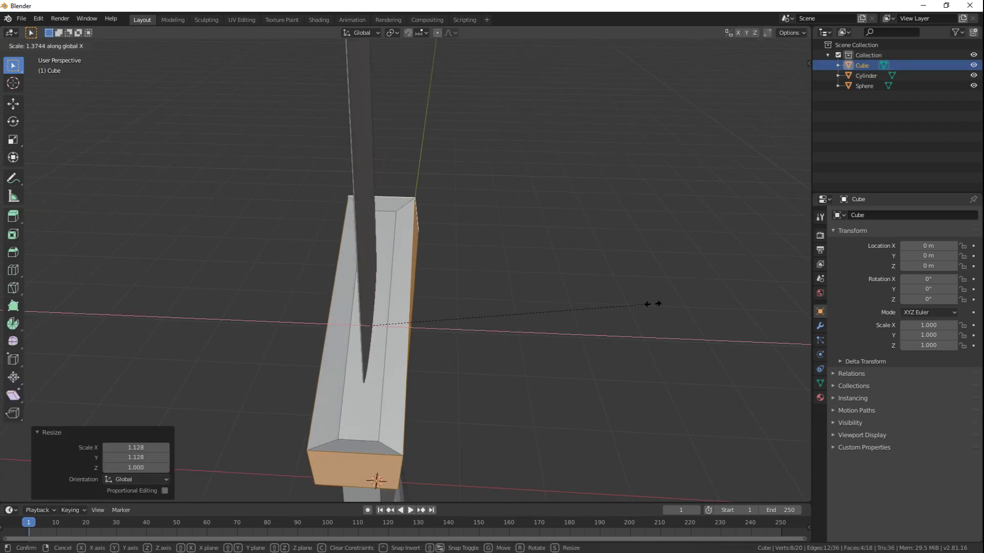
pyautogui.press('Tab')
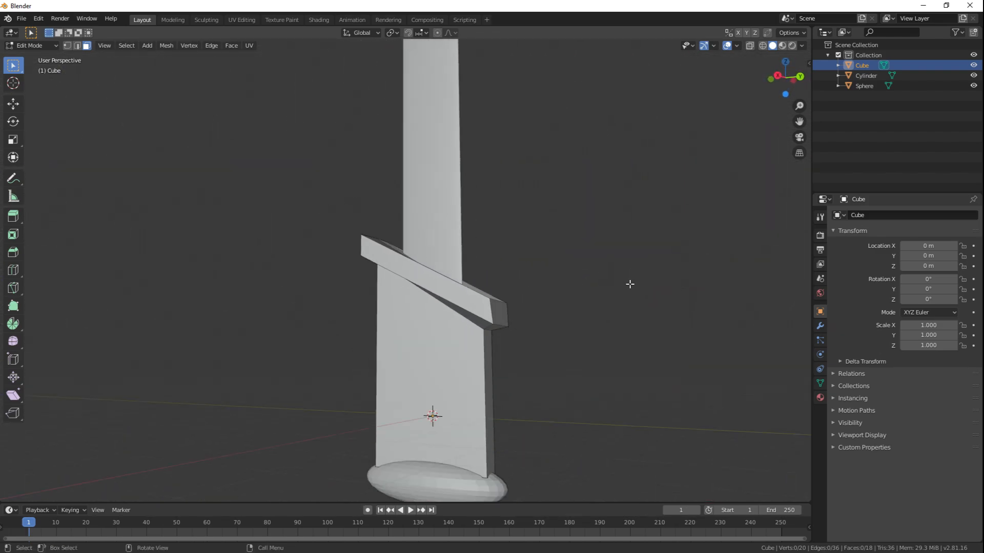
pyautogui.moveTo(629, 284); pyautogui.dragTo(527, 263)
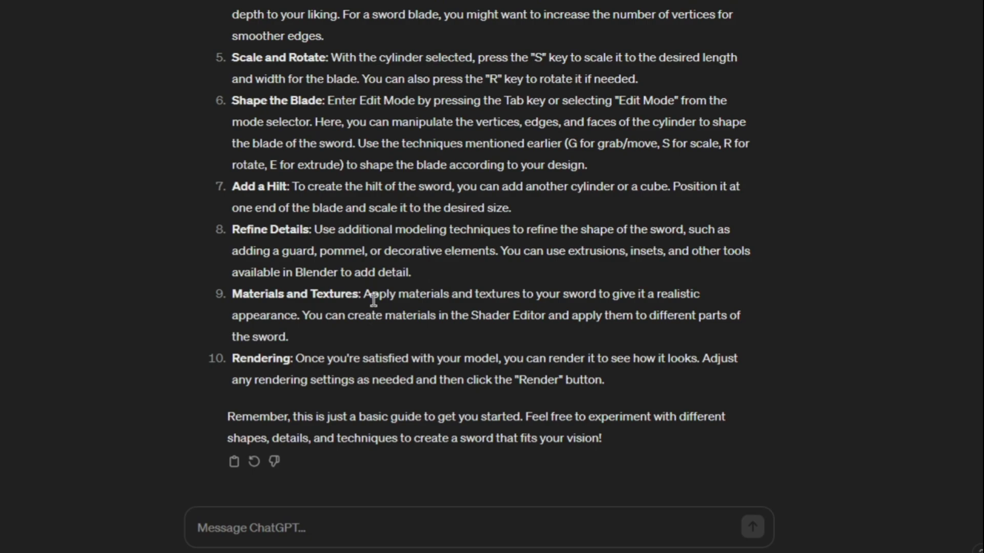
pyautogui.moveTo(309, 341)
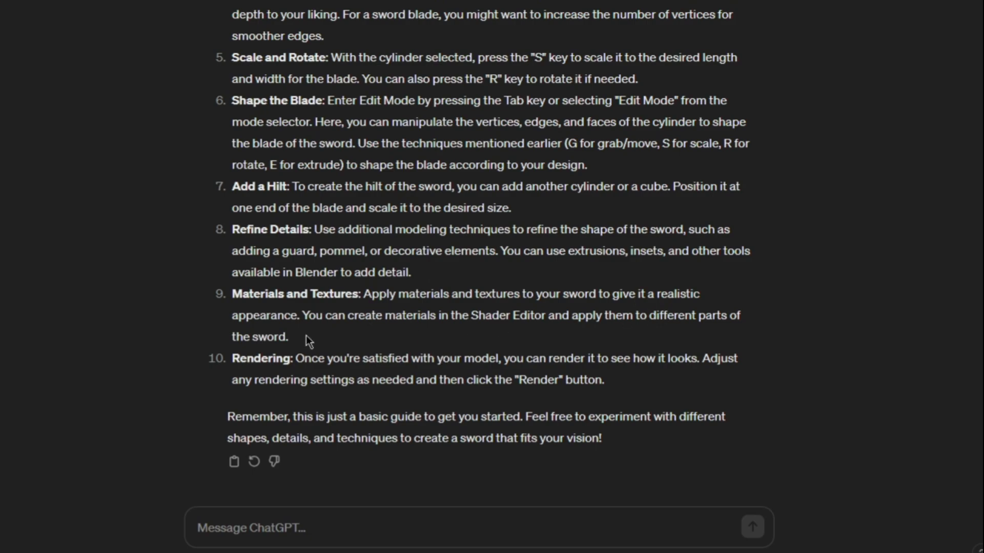
pyautogui.moveTo(646, 336)
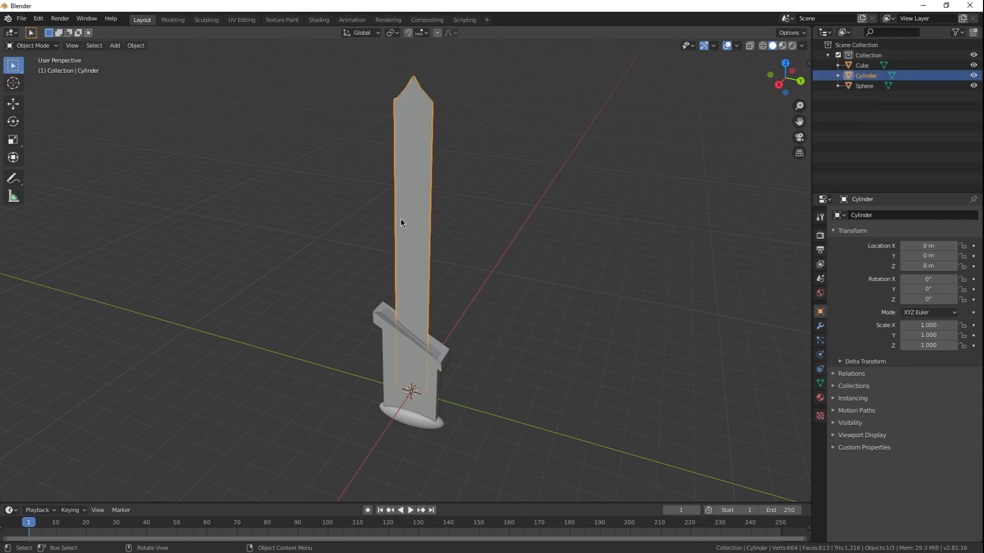
# In the Shading workspace give the hilt a red Base Color and start the pommel's material colour
pyautogui.click(318, 18)
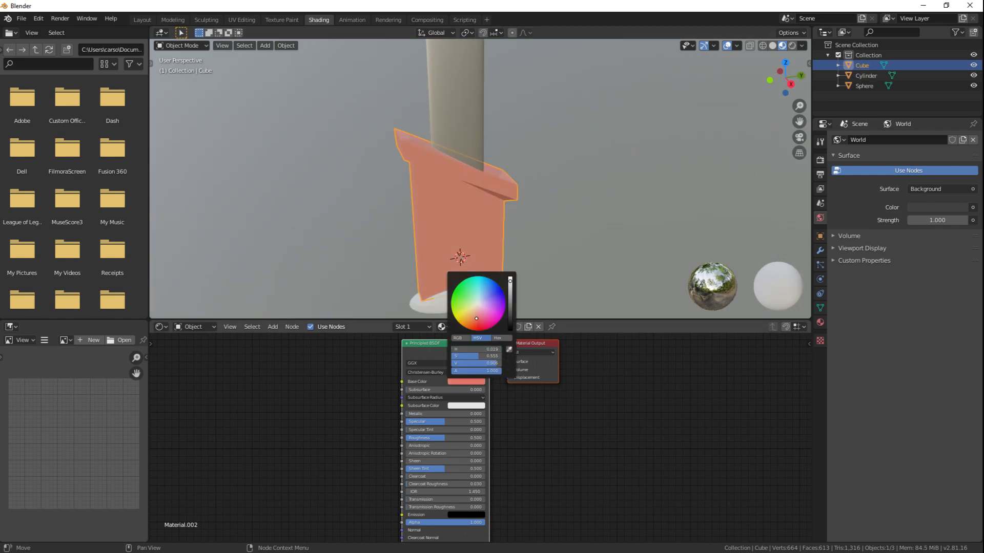
pyautogui.moveTo(476, 318); pyautogui.dragTo(475, 321)
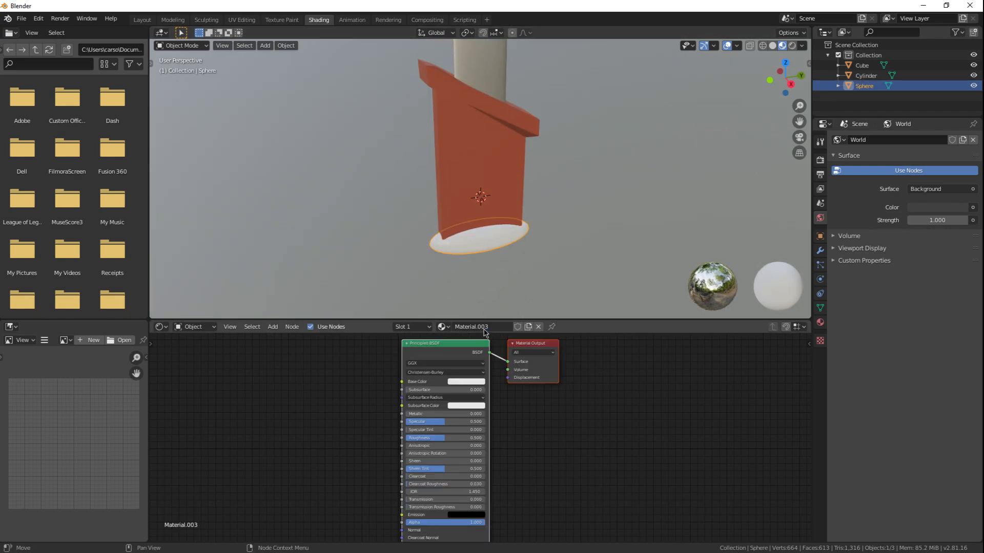
pyautogui.click(466, 381)
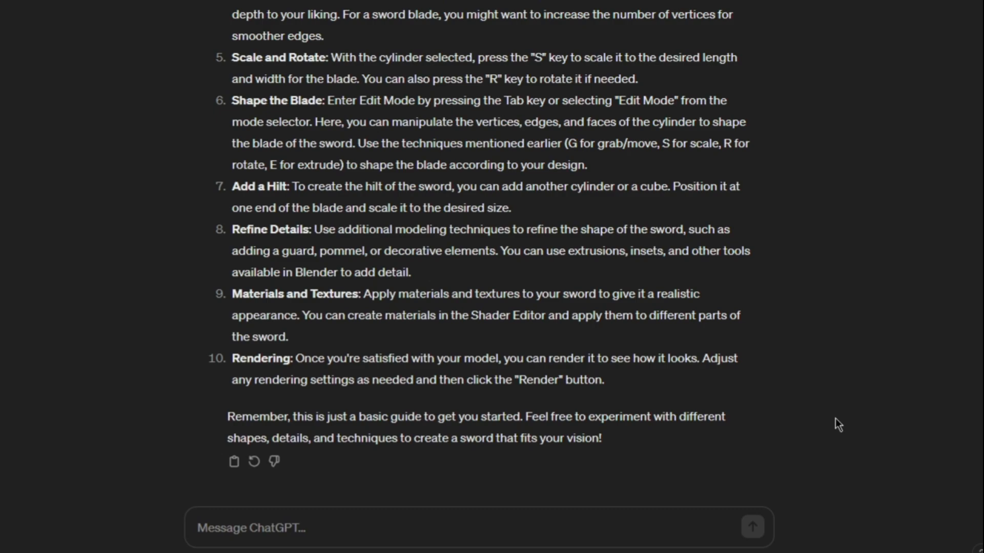
pyautogui.moveTo(728, 459)
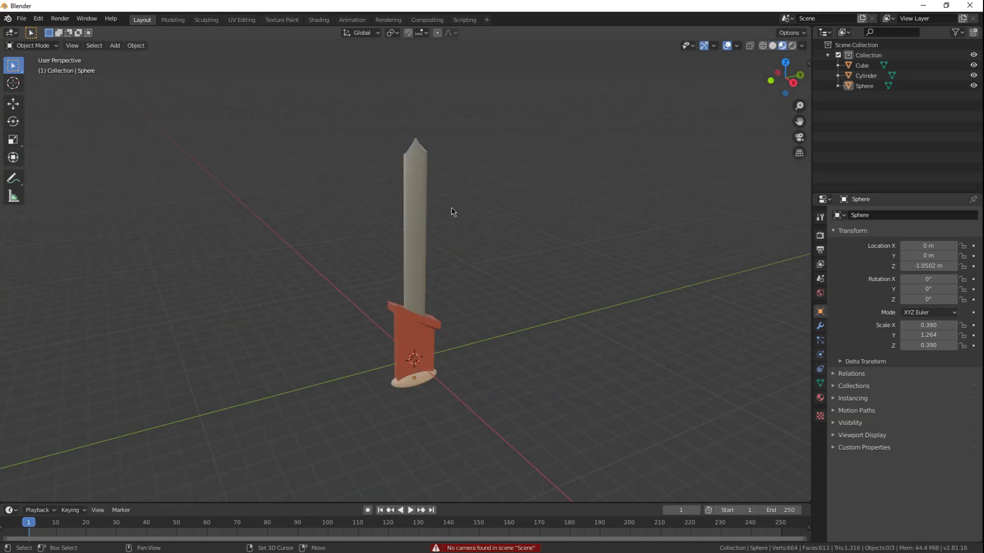
# Add a camera to the scene from the Shift+A Add menu
pyautogui.press('shift+a')
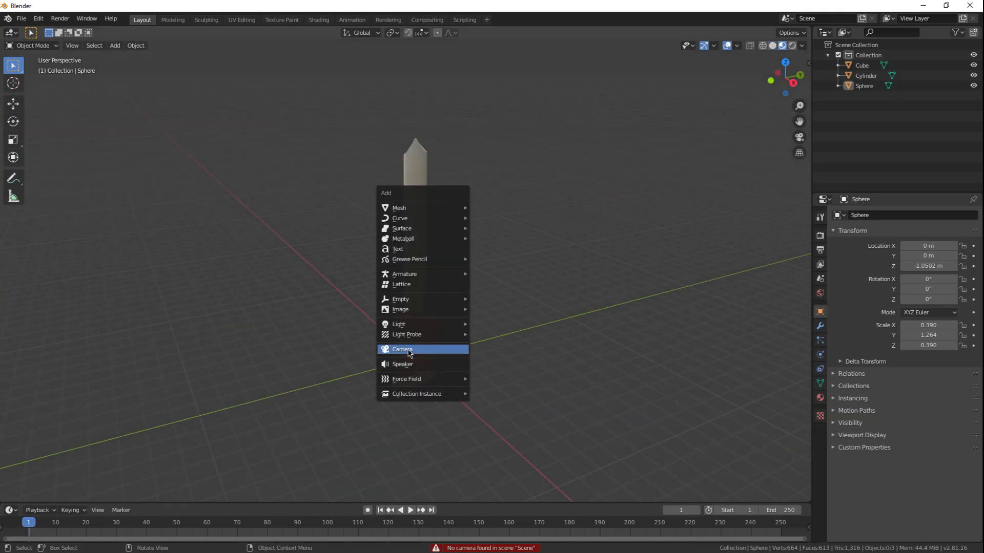
pyautogui.click(402, 349)
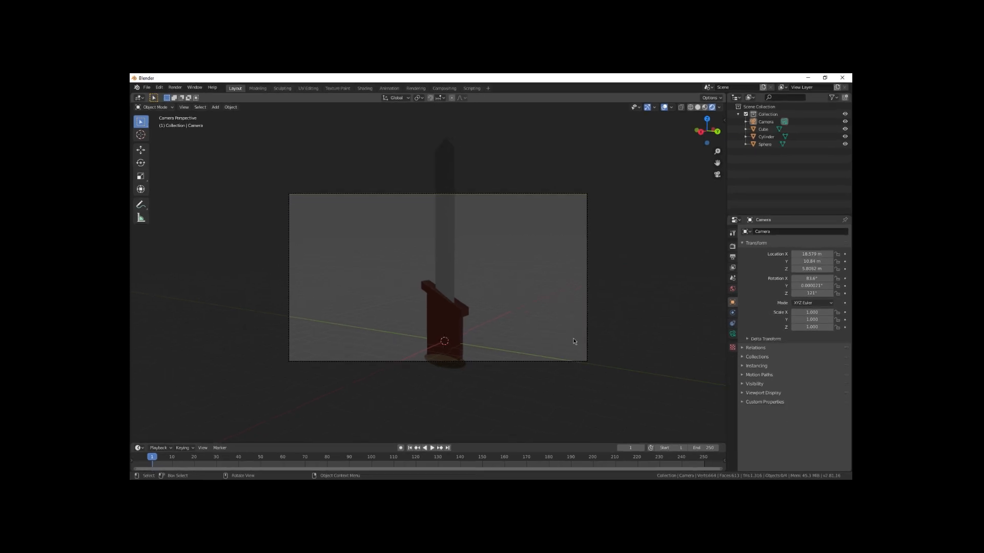
# Grab the hilt cube and move it into place near the base of the blade
pyautogui.click(824, 77)
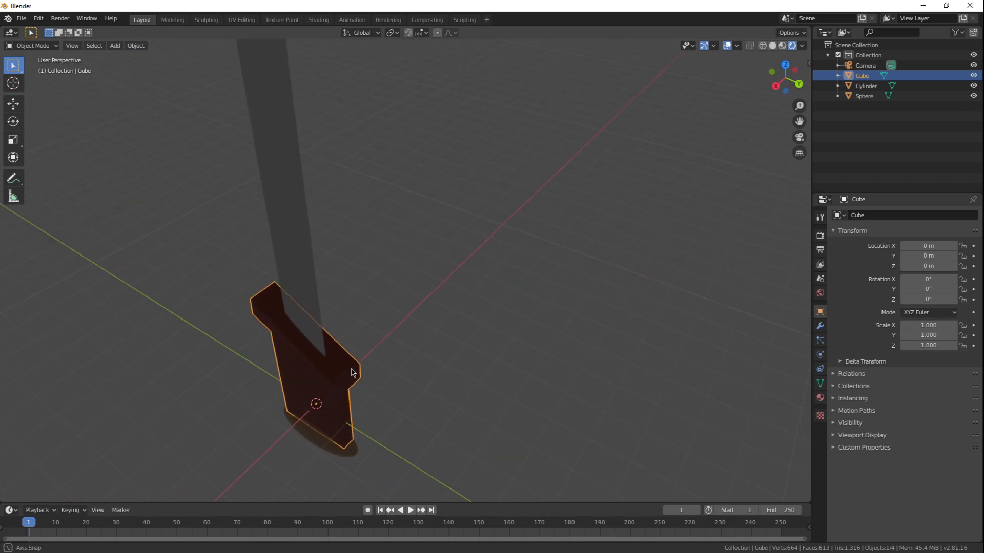
pyautogui.moveTo(351, 370); pyautogui.dragTo(342, 311)
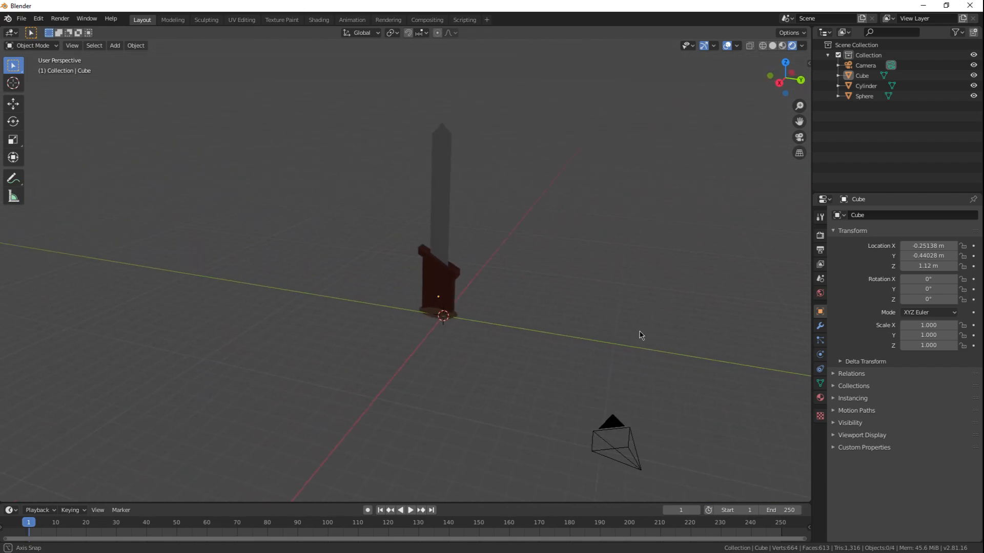
pyautogui.moveTo(640, 336); pyautogui.dragTo(547, 341)
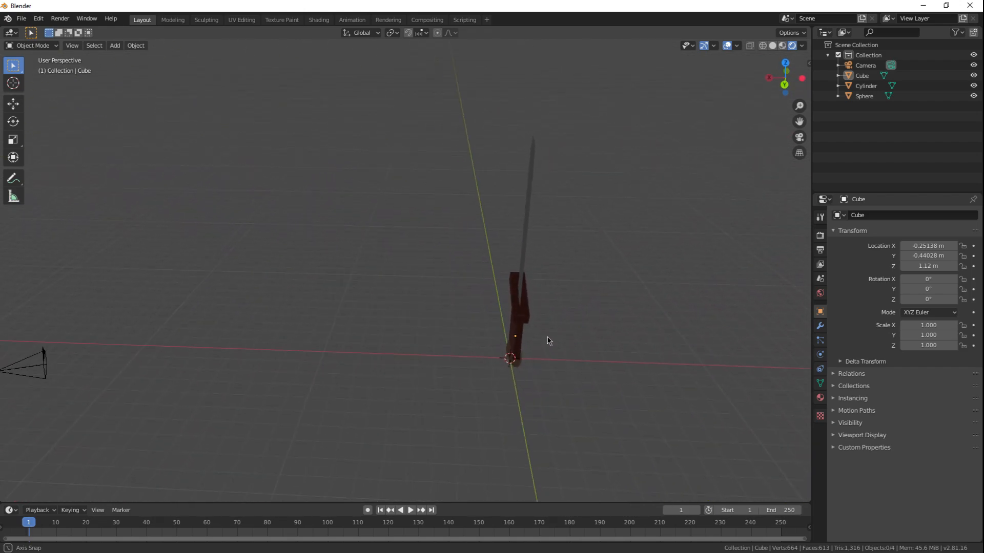